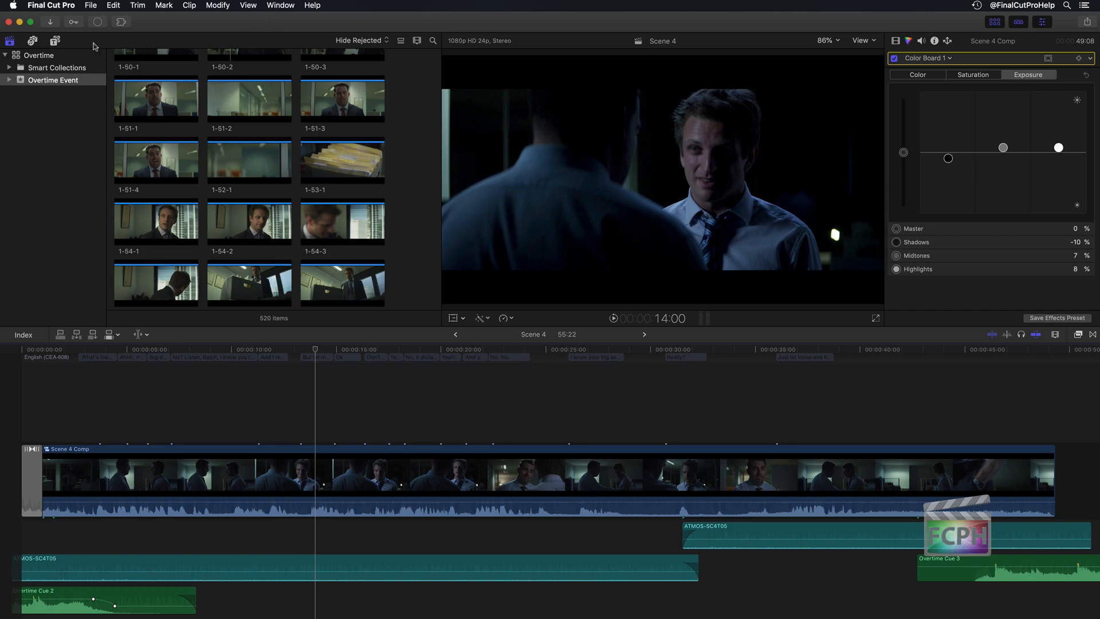
Open the Command Editor via the Final Cut Pro menu's Commands > Customize.
click(50, 5)
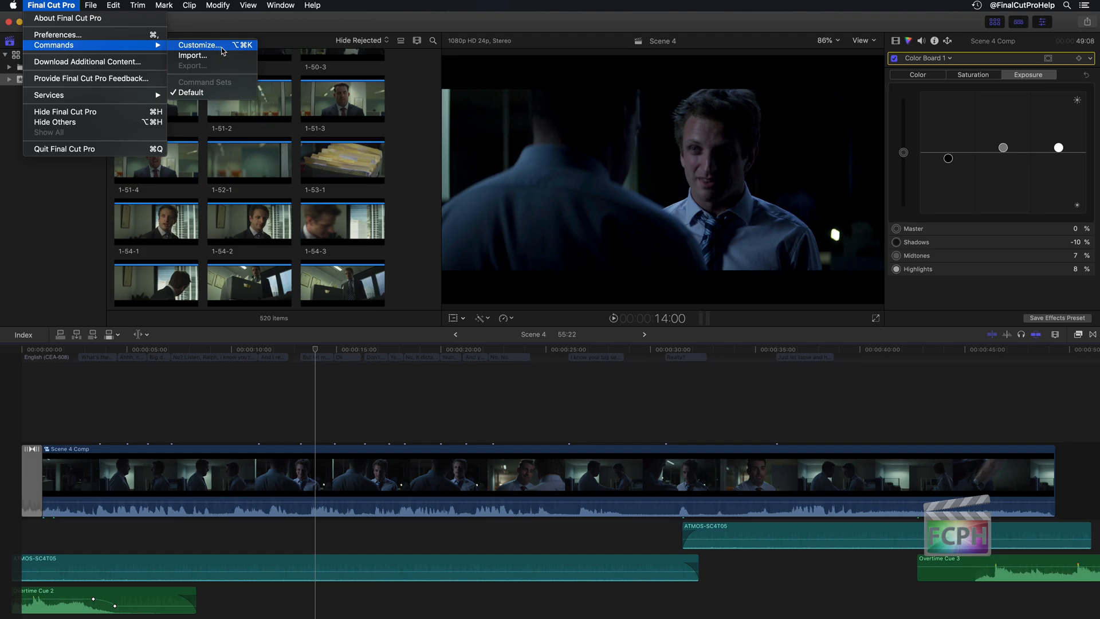
click(199, 45)
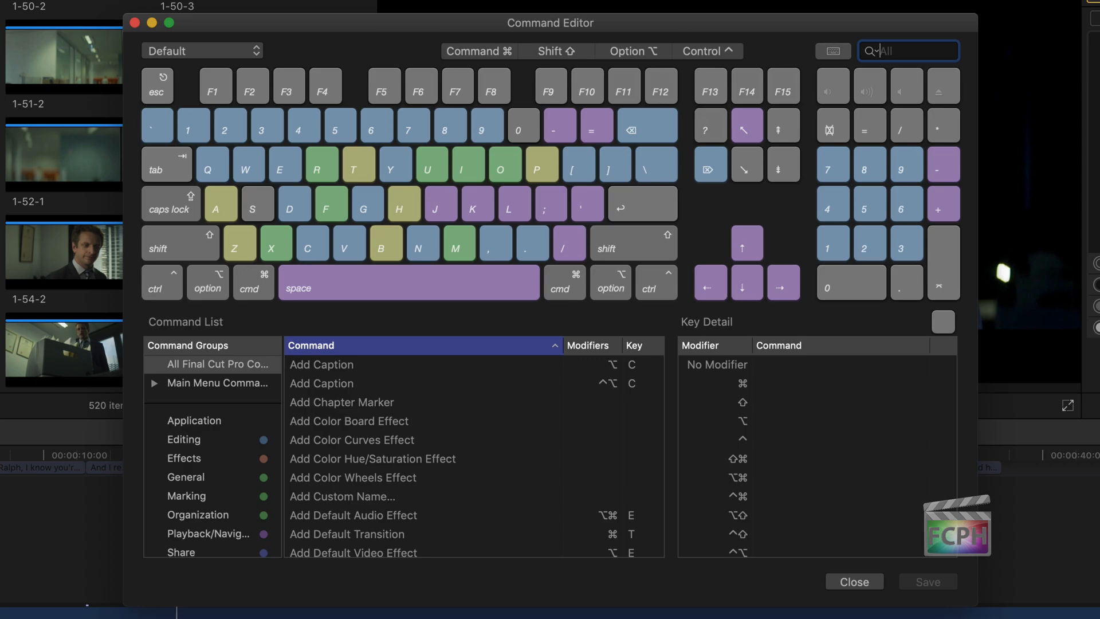
Select the J key to list its commands, such as Play Reverse and Project Properties.
click(441, 203)
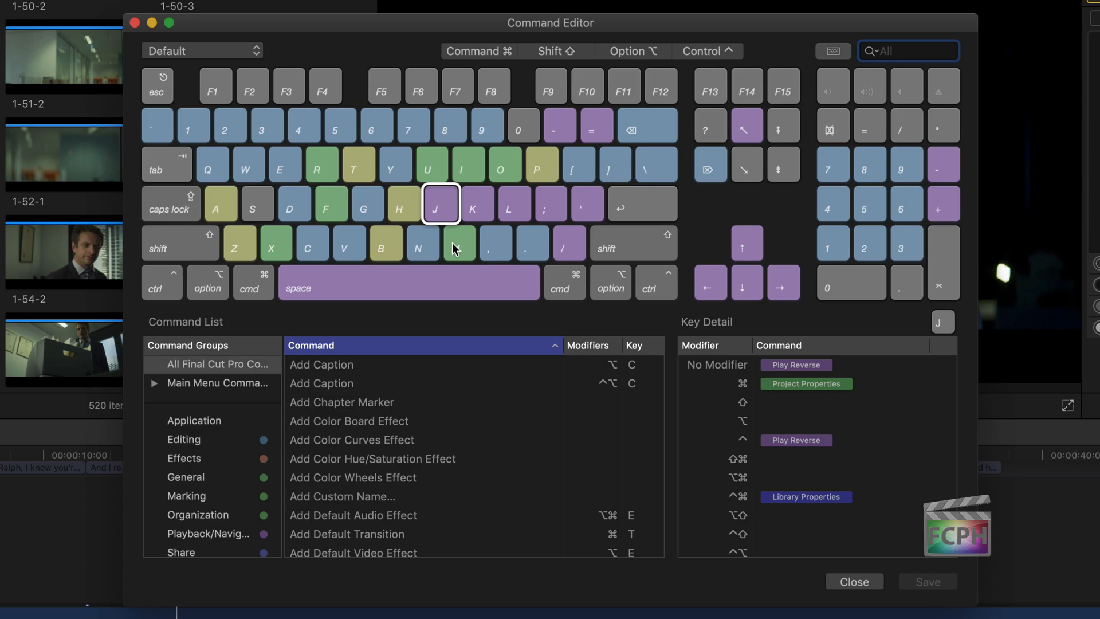
mouse_move(803, 472)
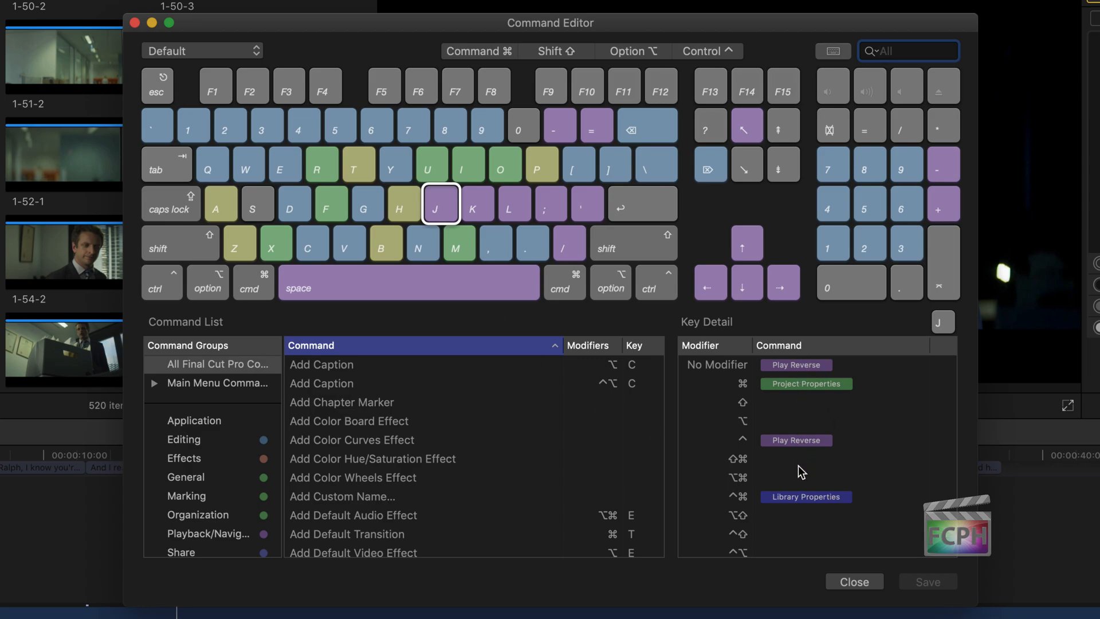